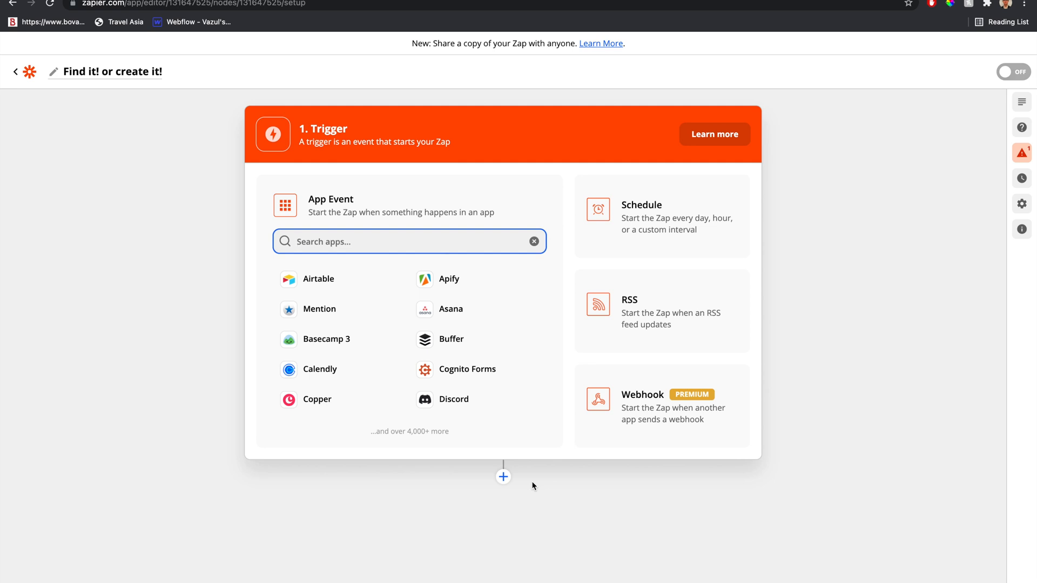
# Add a HubSpot action step and set its event to Find Contact
pyautogui.click(502, 477)
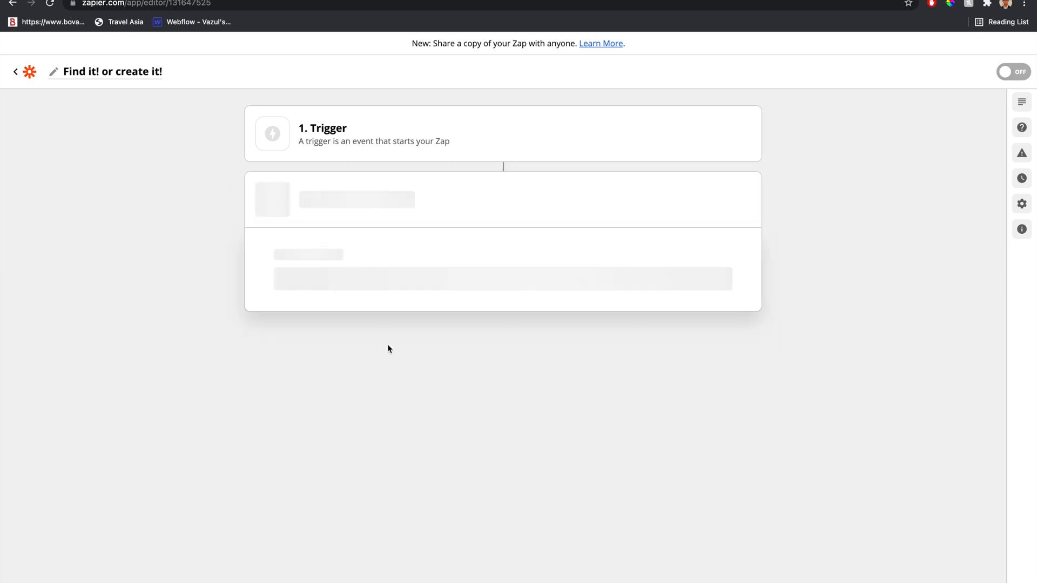
pyautogui.click(501, 376)
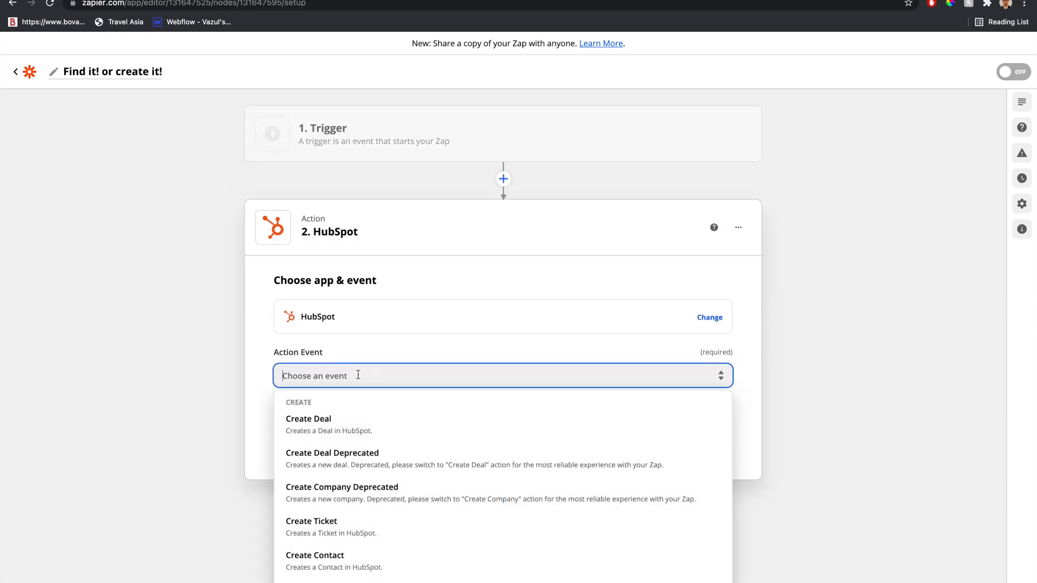
pyautogui.write('find')
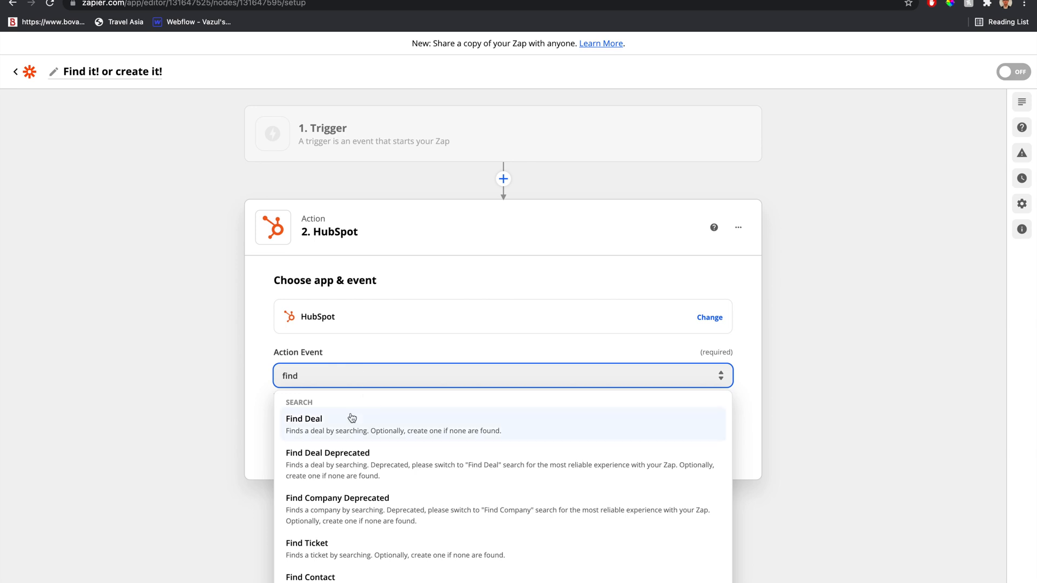
pyautogui.scroll(-3)
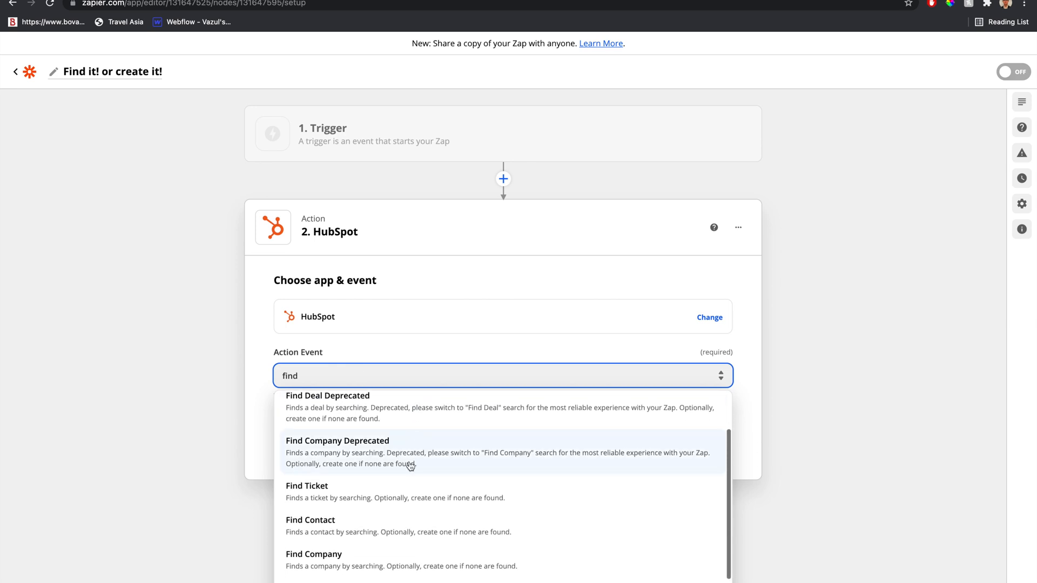
pyautogui.moveTo(372, 529)
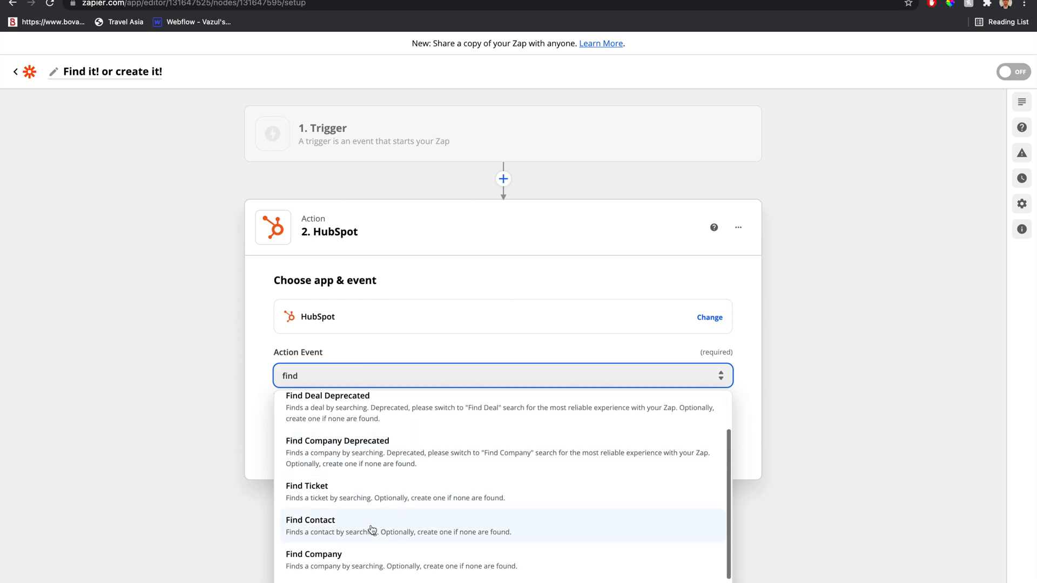
pyautogui.click(310, 519)
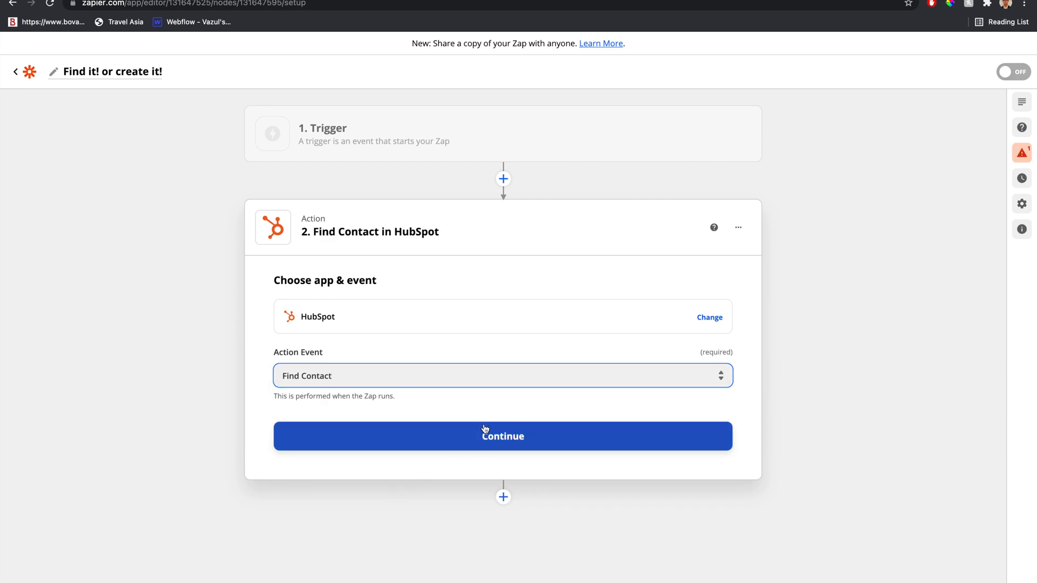
# Set the first search property name to Email Confirmed
pyautogui.click(503, 436)
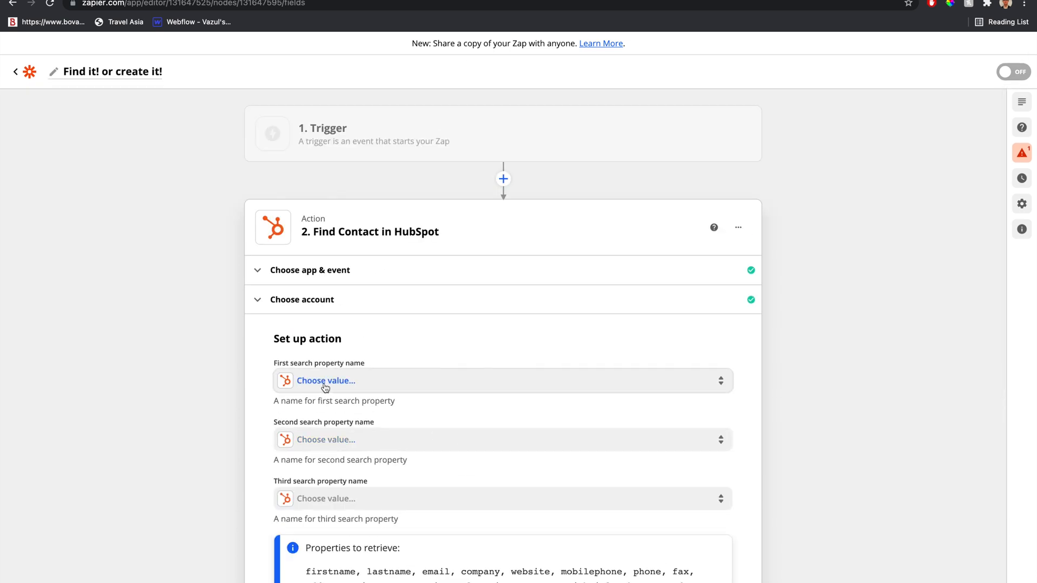
pyautogui.click(325, 381)
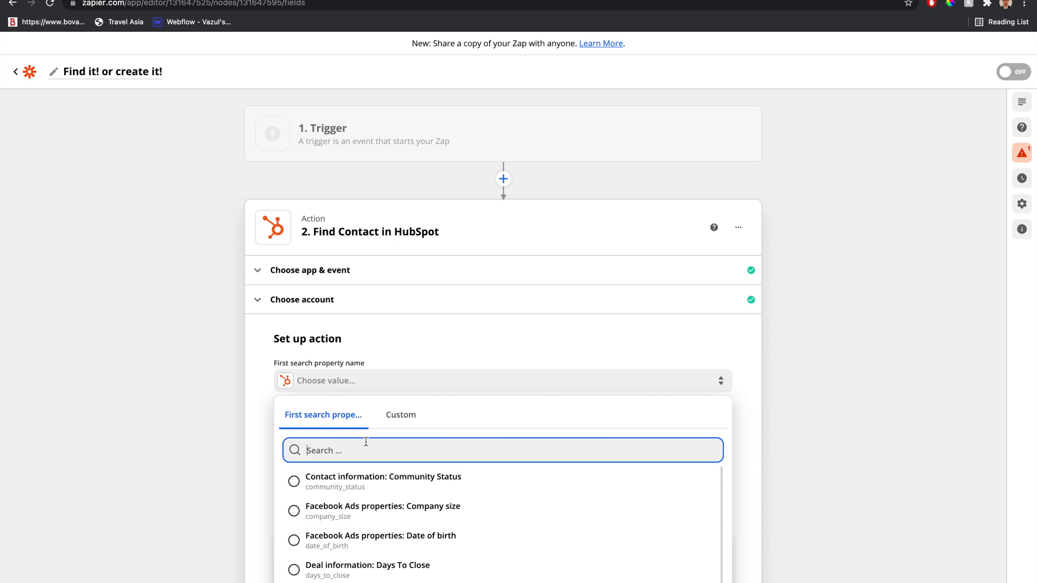
pyautogui.write('email')
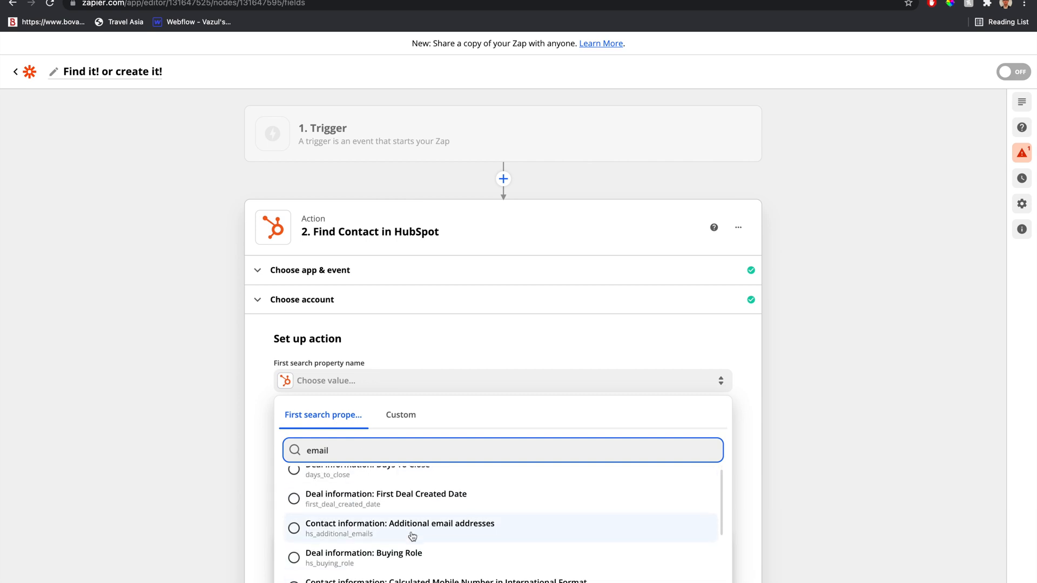
pyautogui.scroll(-3)
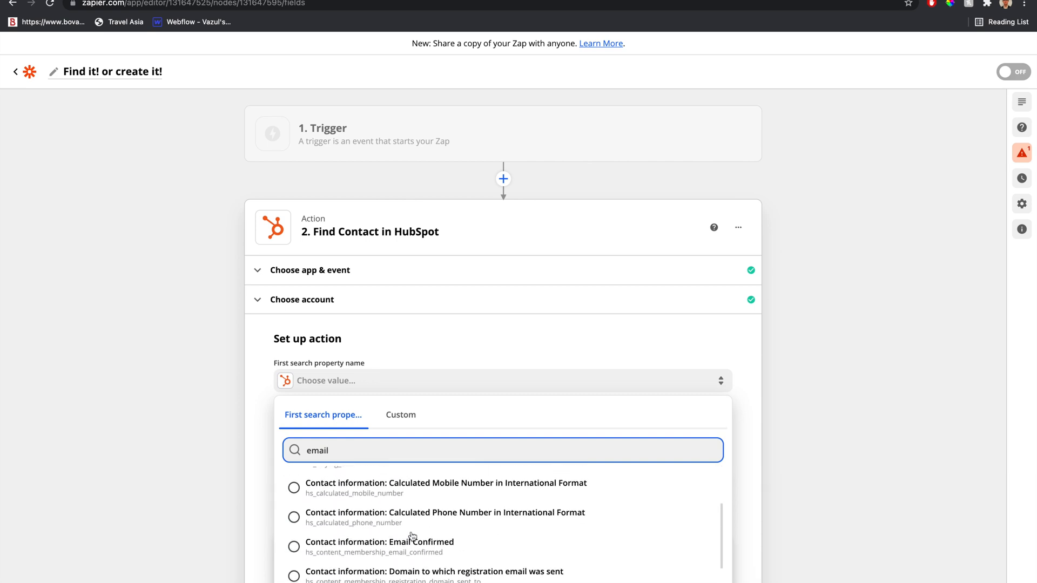
pyautogui.click(379, 542)
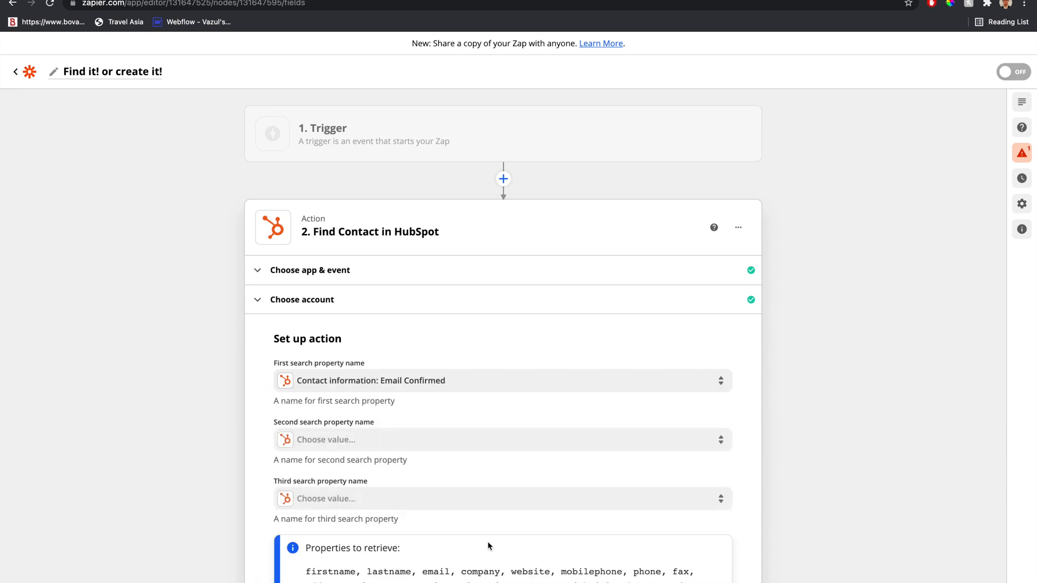
pyautogui.moveTo(282, 421)
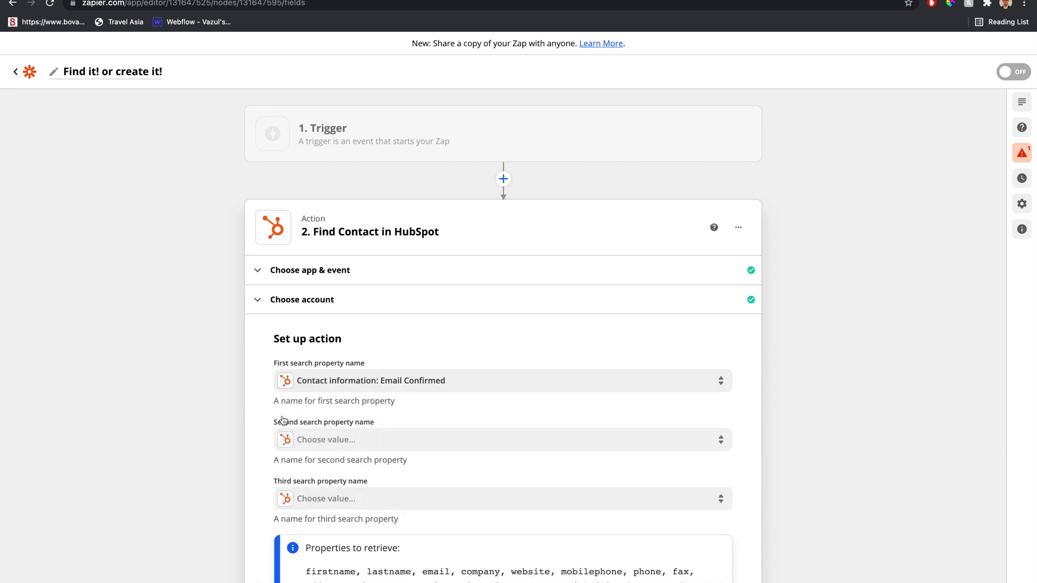
# Enter the email address (starting 'vazul') as the first search property value
pyautogui.click(502, 381)
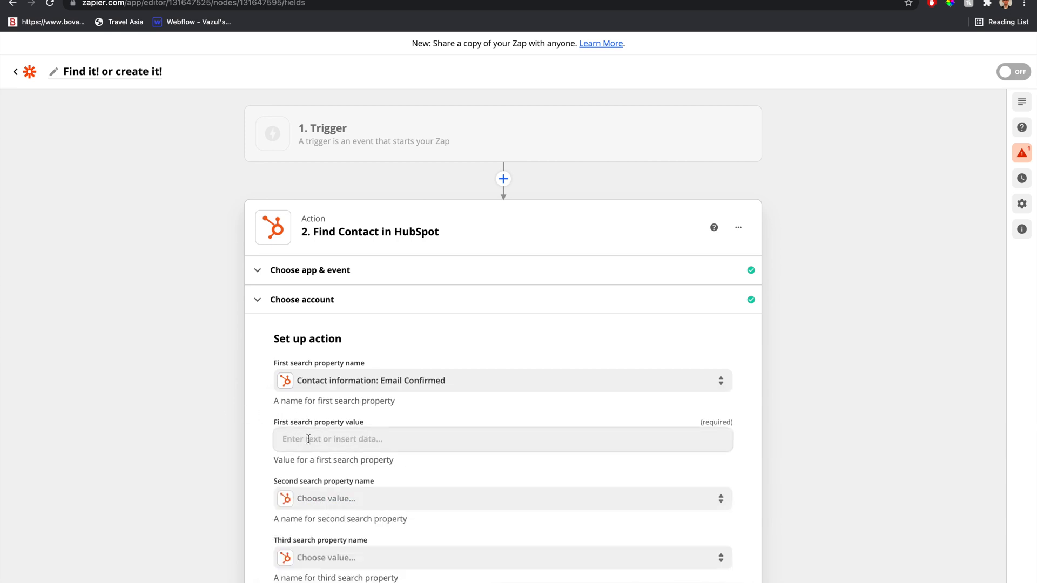
pyautogui.click(502, 439)
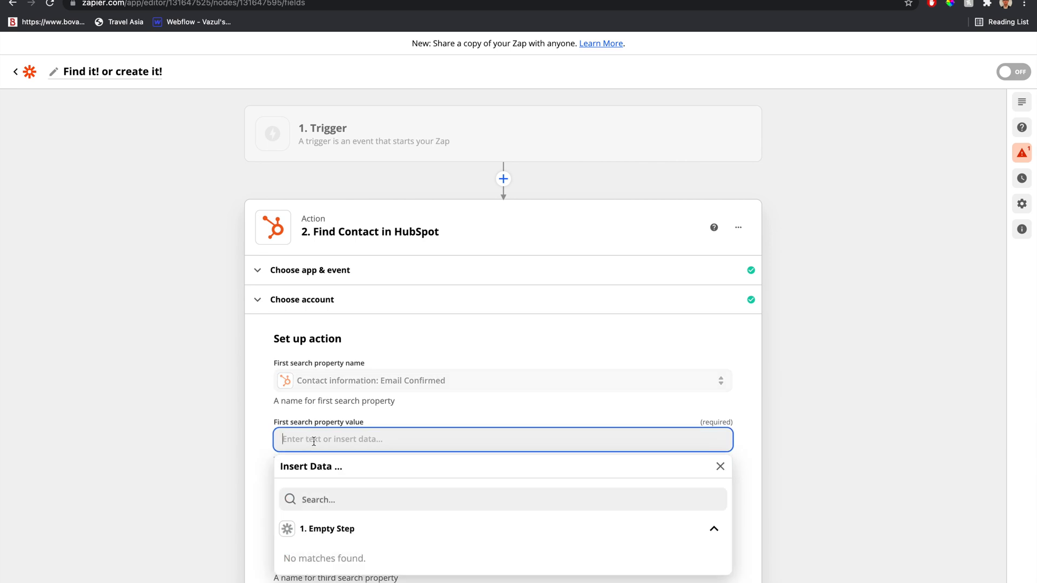
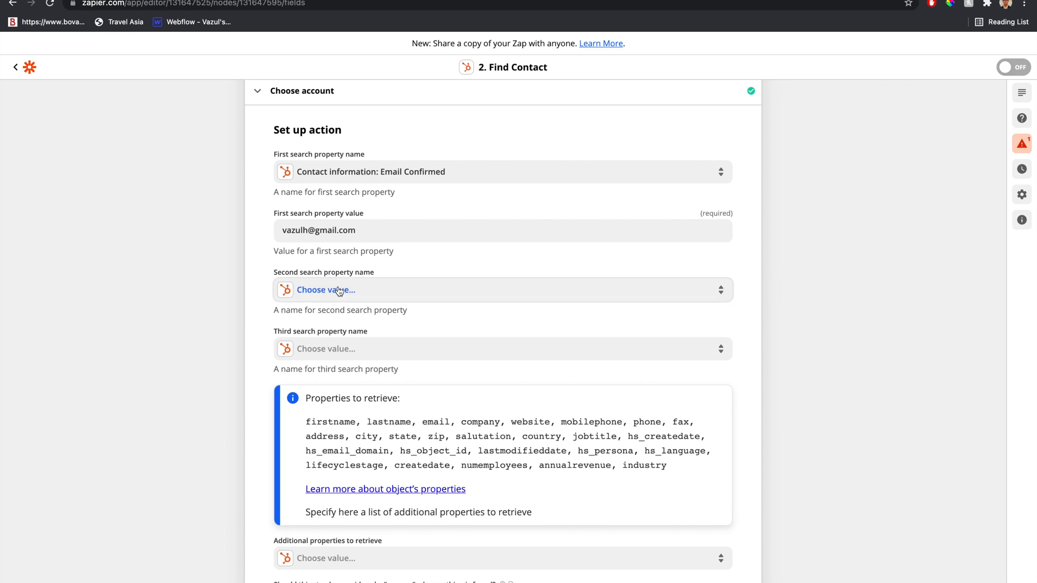
# Add Calculated Phone Number with country code under Additional properties to retrieve
pyautogui.scroll(-3)
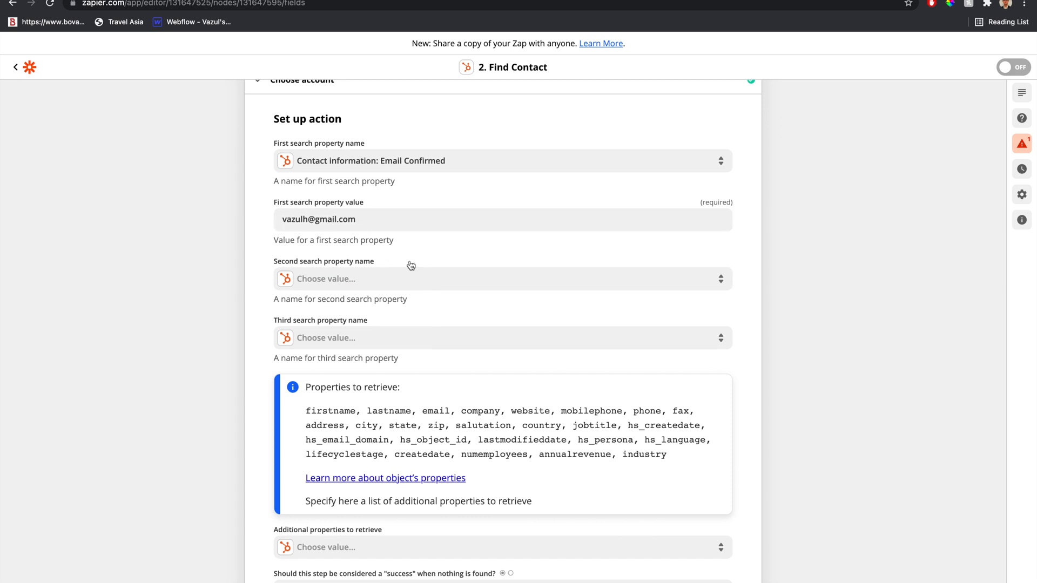
pyautogui.scroll(-3)
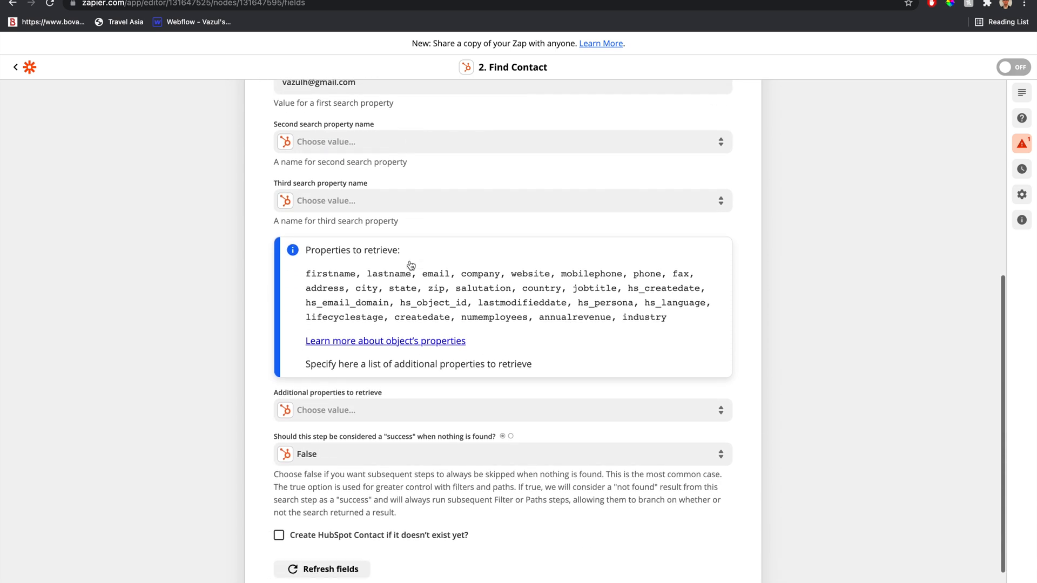
pyautogui.click(502, 410)
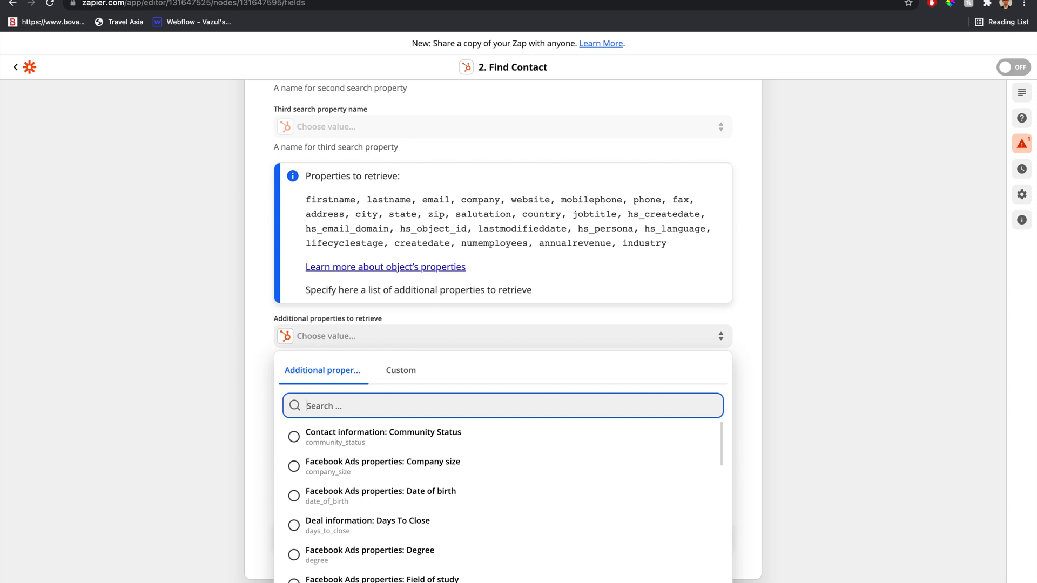
pyautogui.write('numbeph')
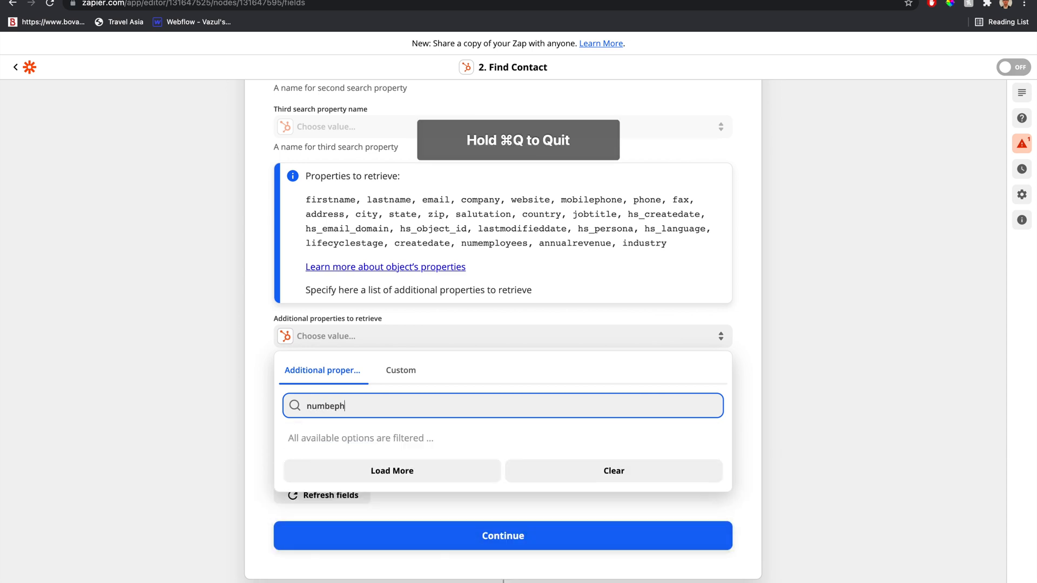
pyautogui.click(502, 406)
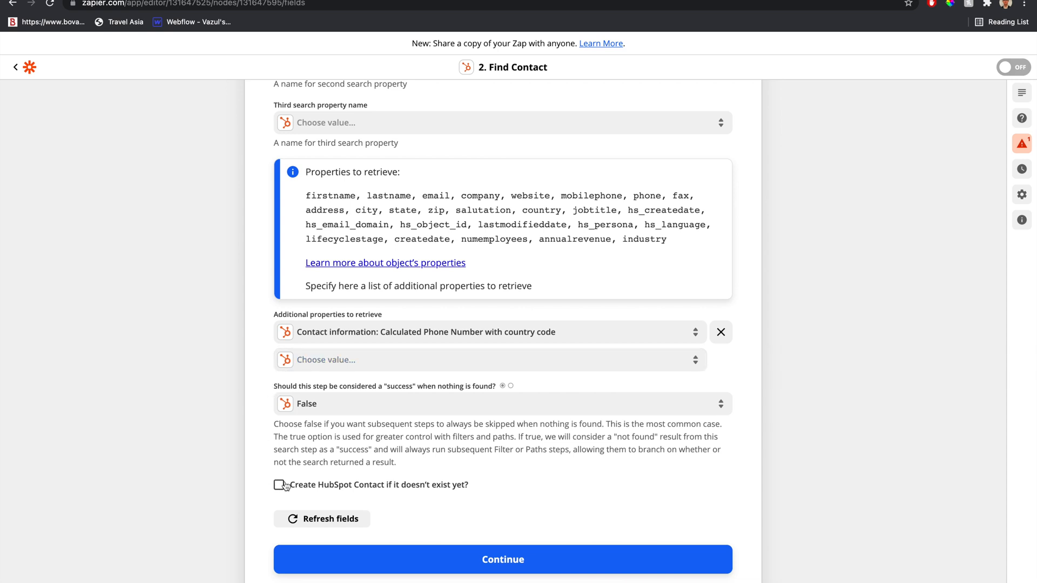
pyautogui.moveTo(373, 489)
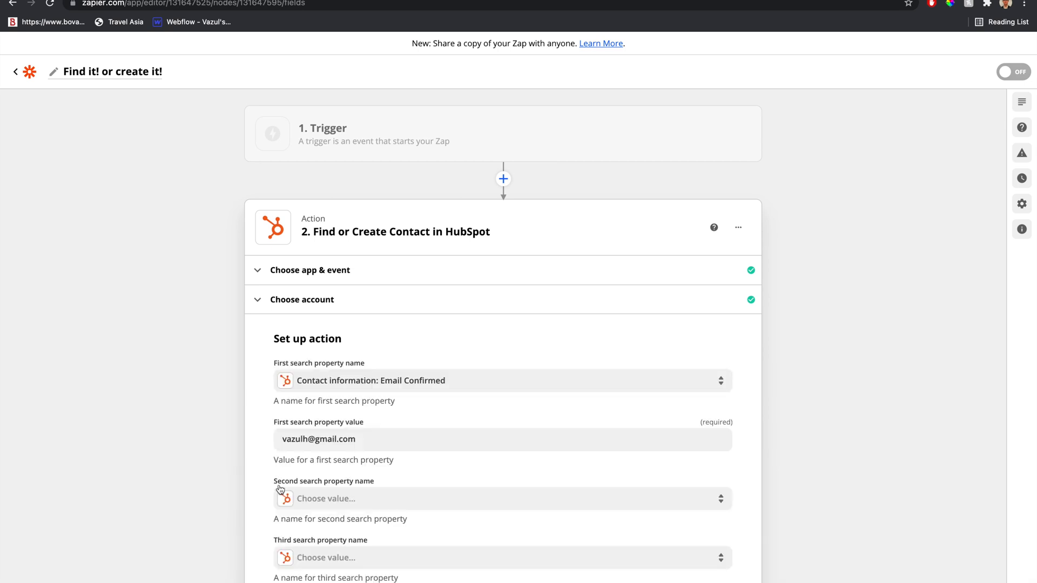
pyautogui.scroll(-3)
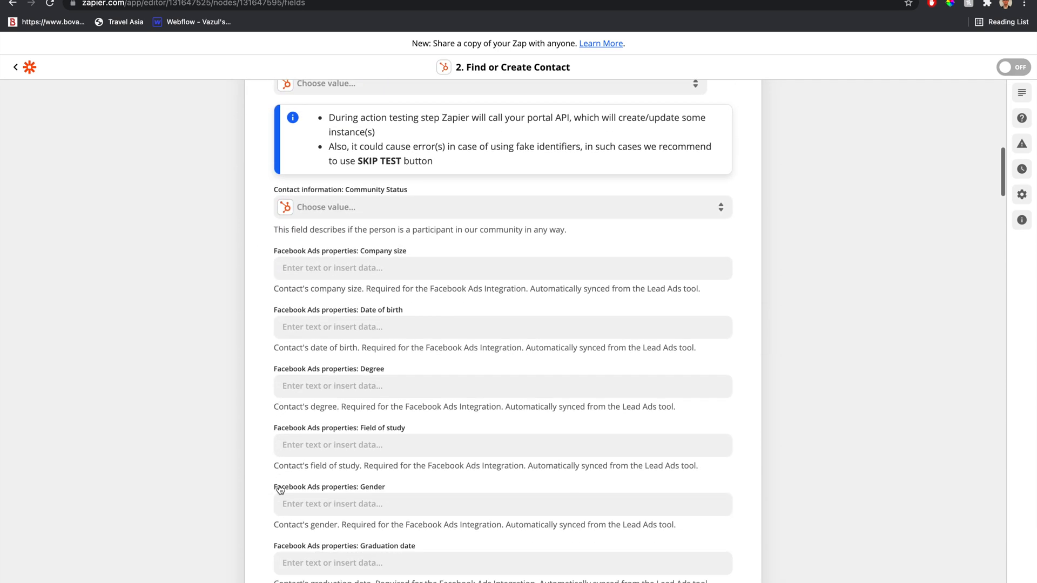
pyautogui.scroll(-3)
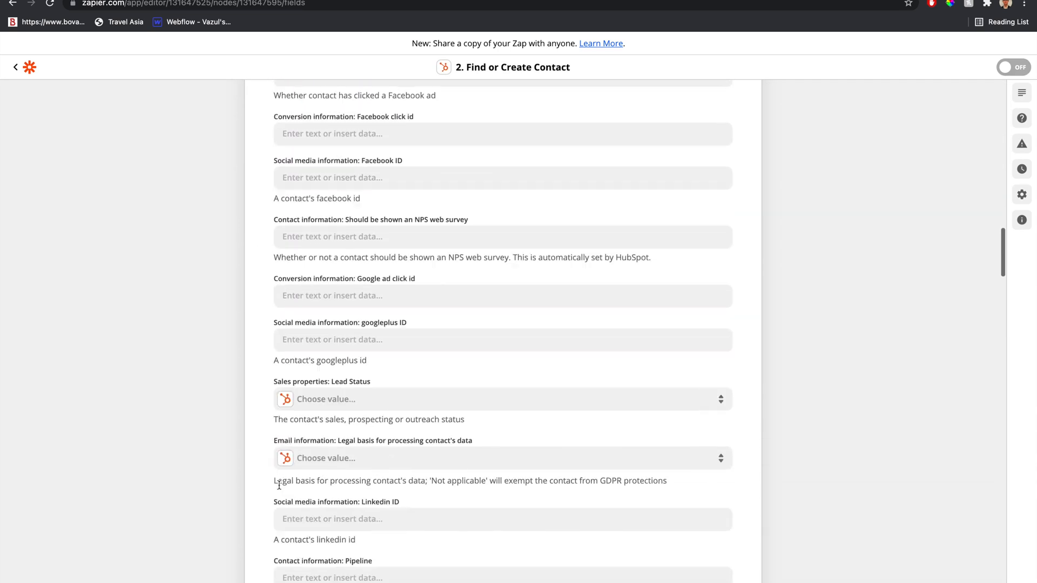
pyautogui.scroll(-3)
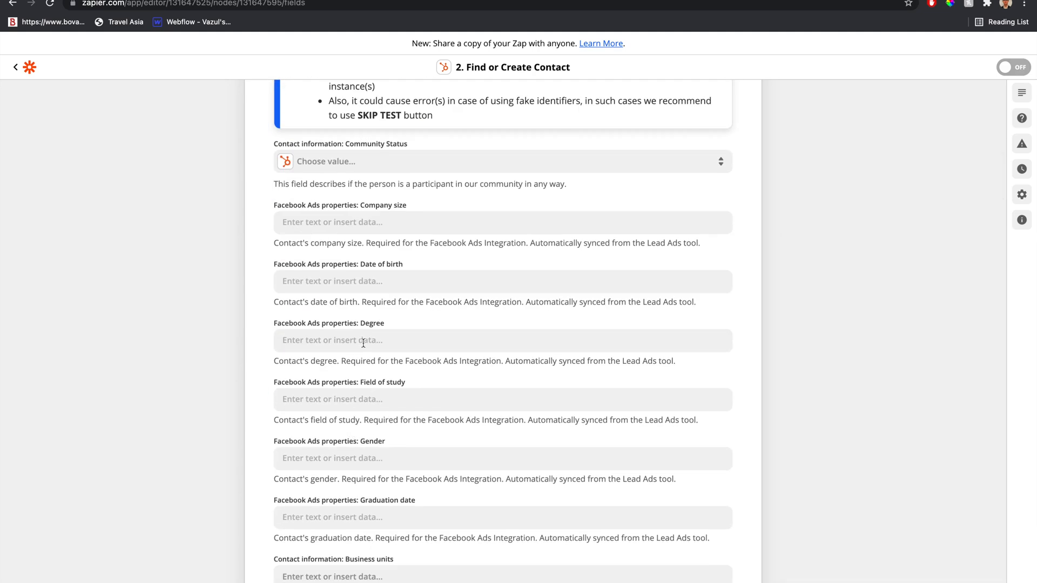
pyautogui.click(502, 398)
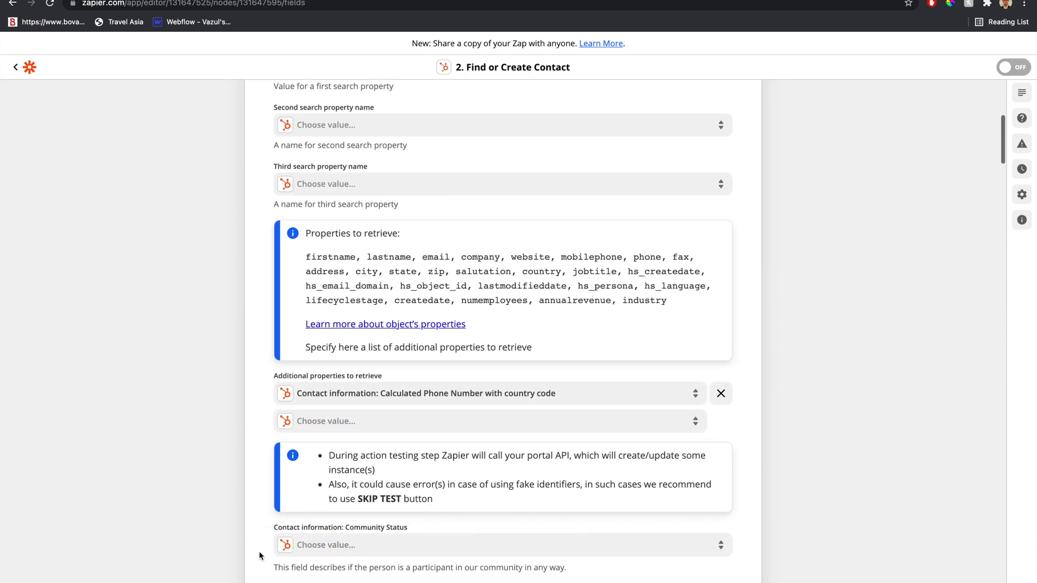
pyautogui.scroll(-3)
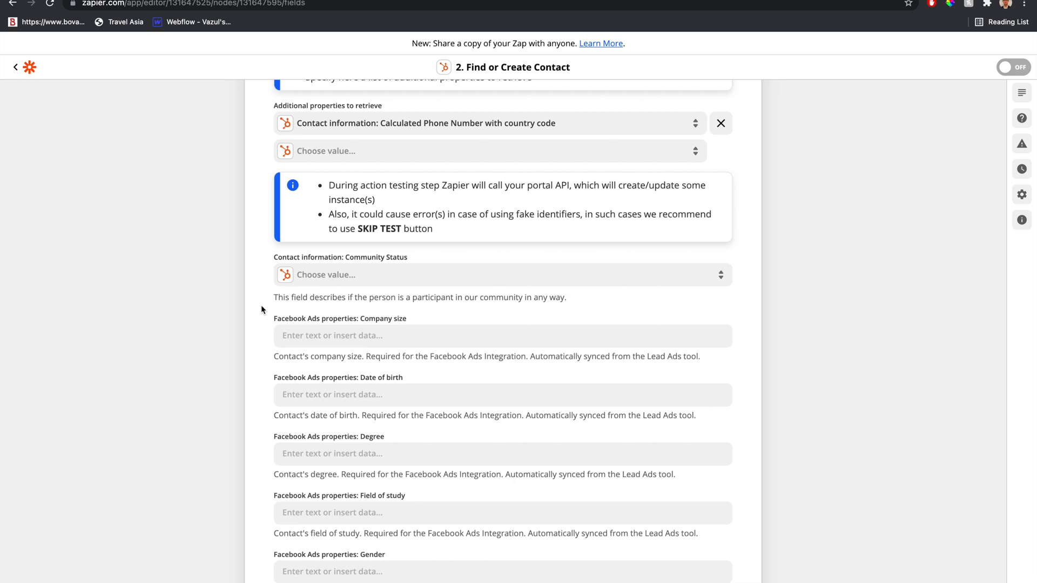
pyautogui.moveTo(341, 384)
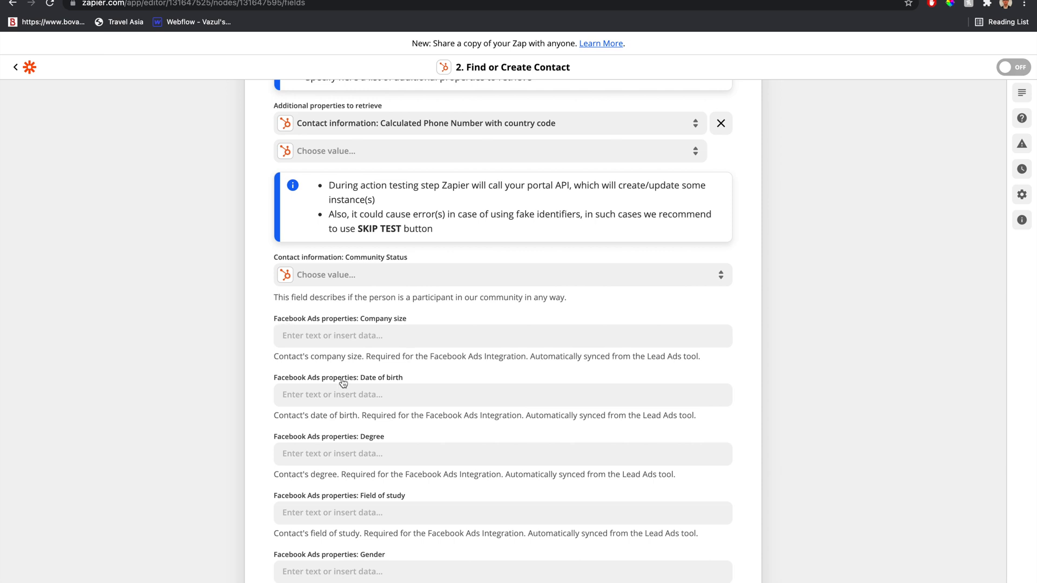
pyautogui.scroll(-3)
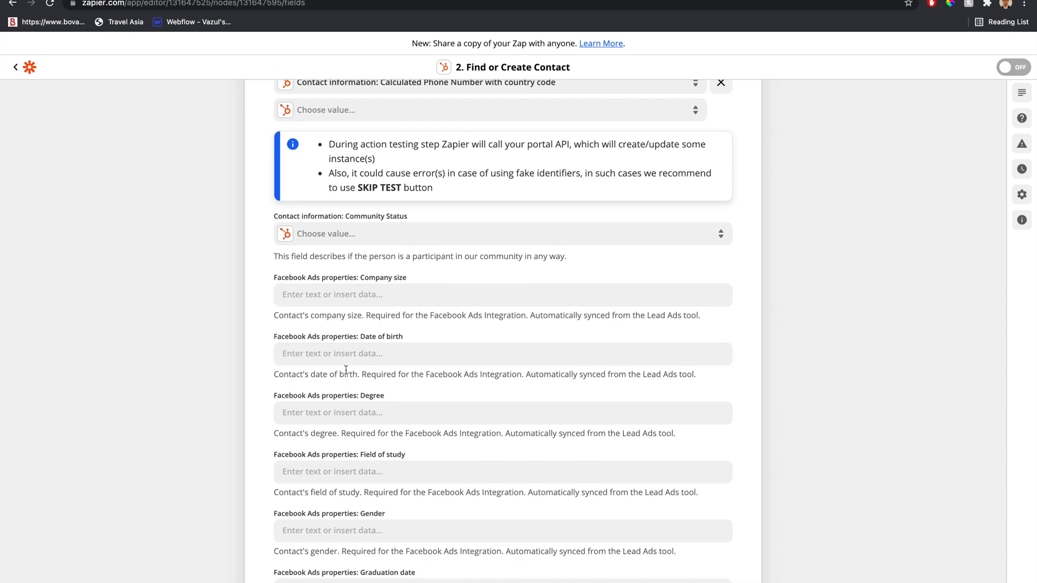
pyautogui.scroll(-3)
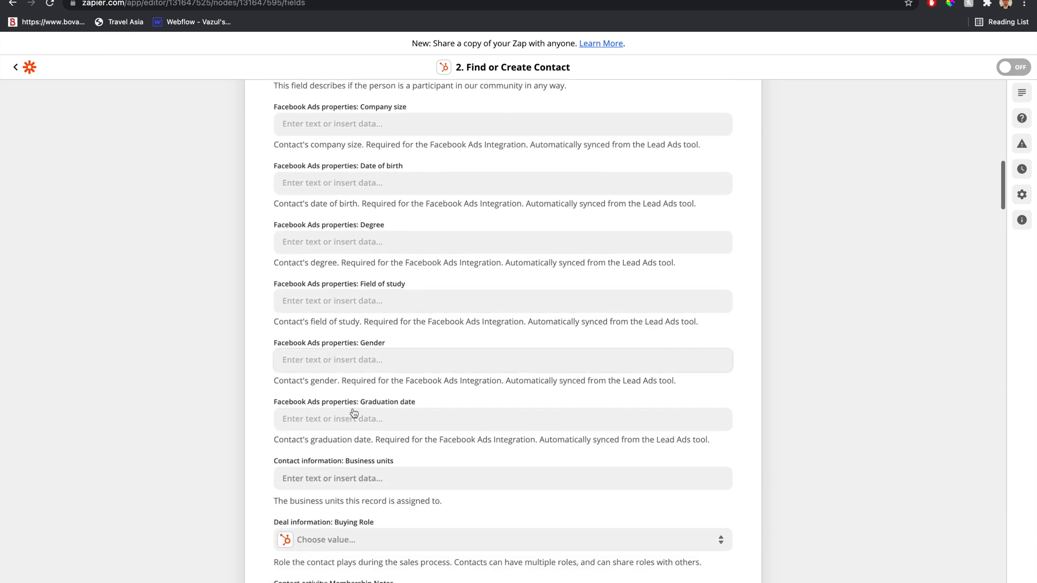
pyautogui.scroll(-3)
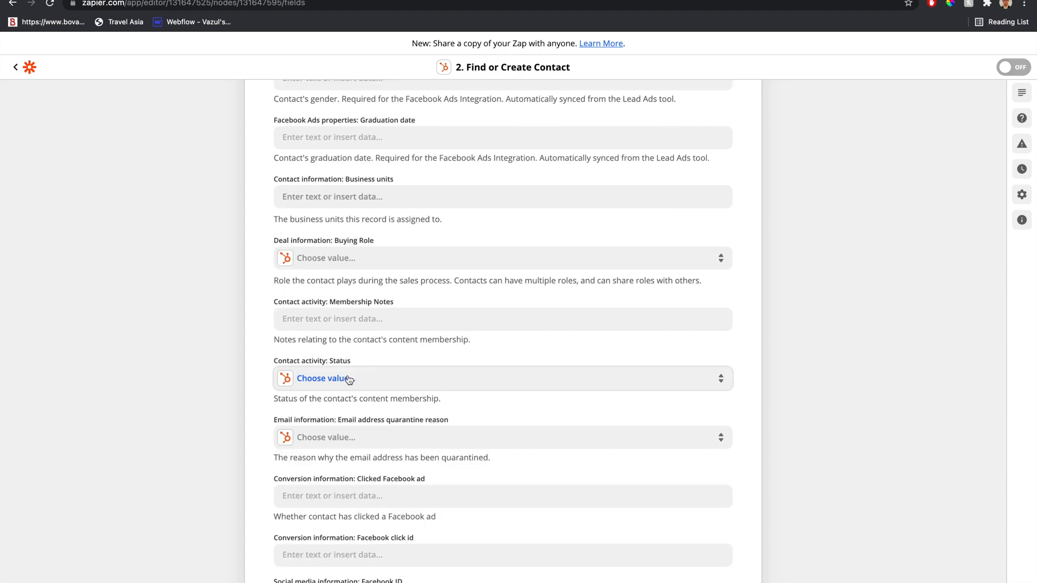
pyautogui.scroll(-3)
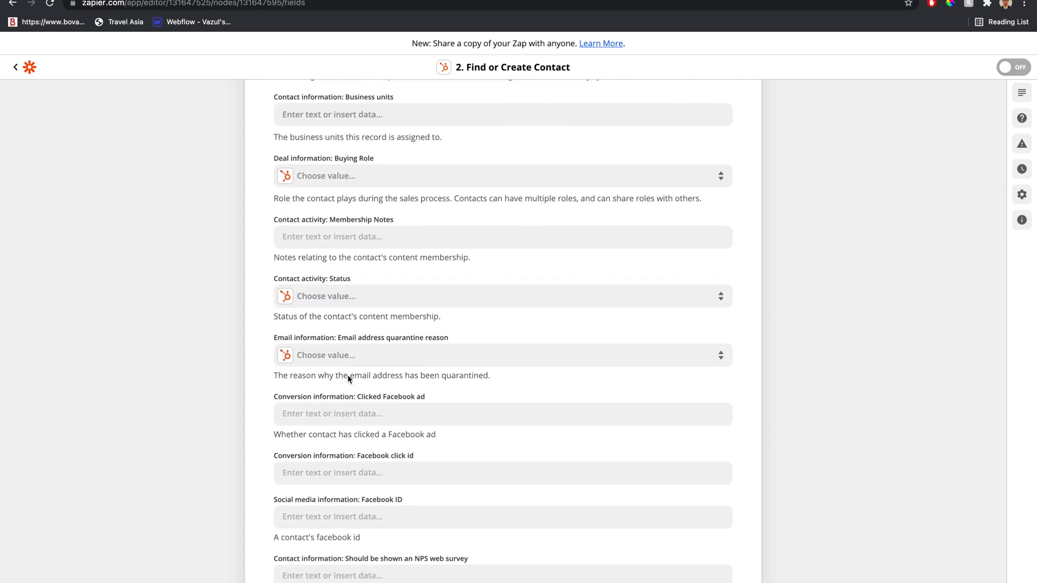
pyautogui.scroll(-3)
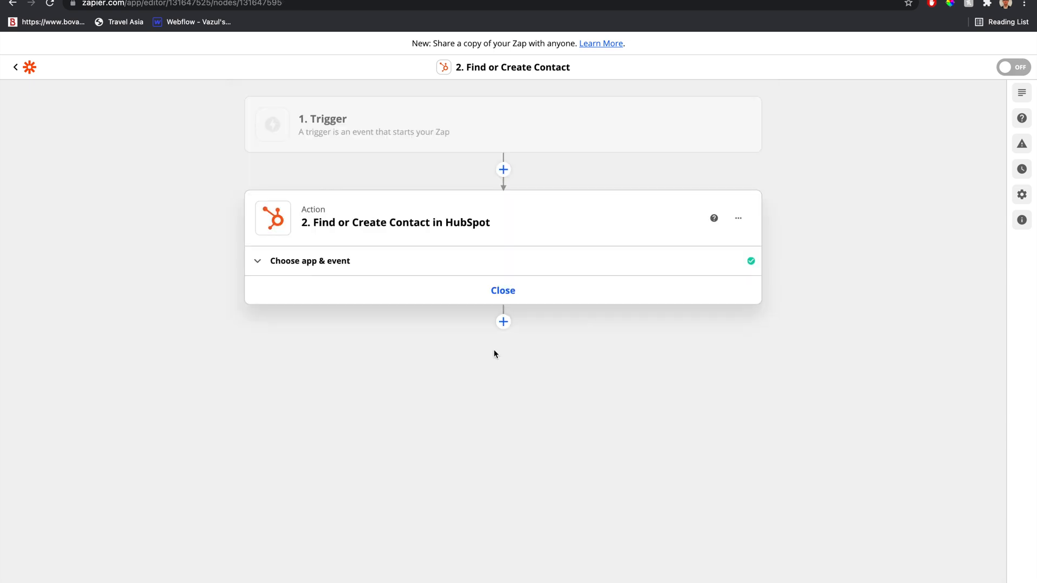
pyautogui.moveTo(368, 243)
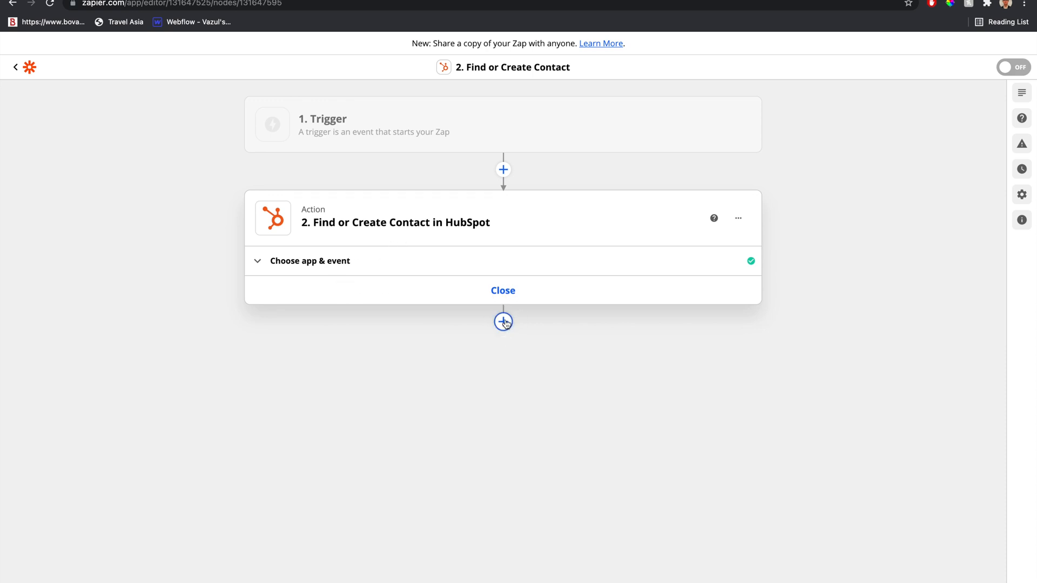
# Insert a new step below Find or Create Contact and choose HubSpot as its app
pyautogui.click(503, 321)
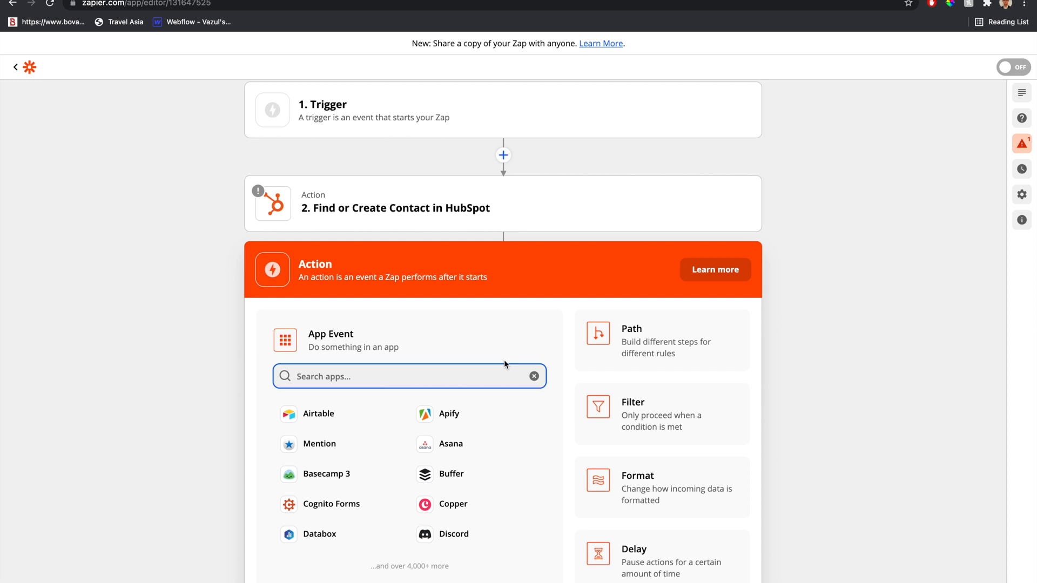
pyautogui.moveTo(453, 488)
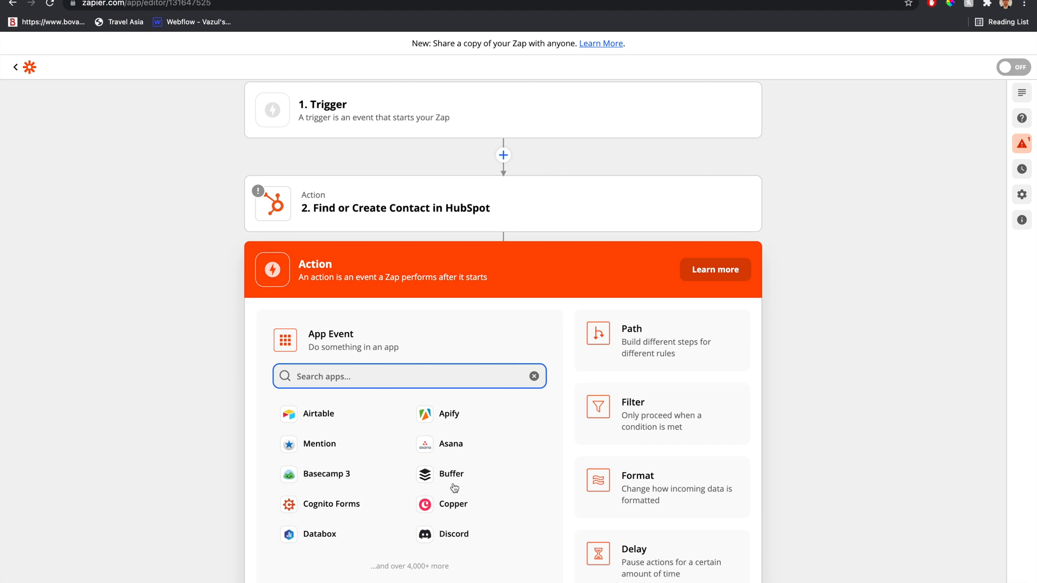
pyautogui.moveTo(507, 401)
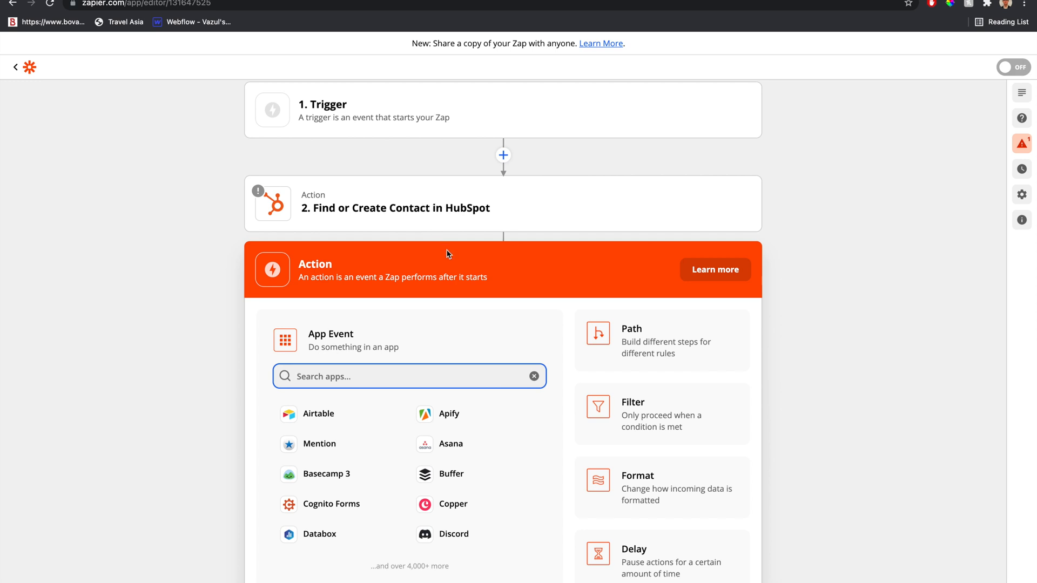
pyautogui.write('hub')
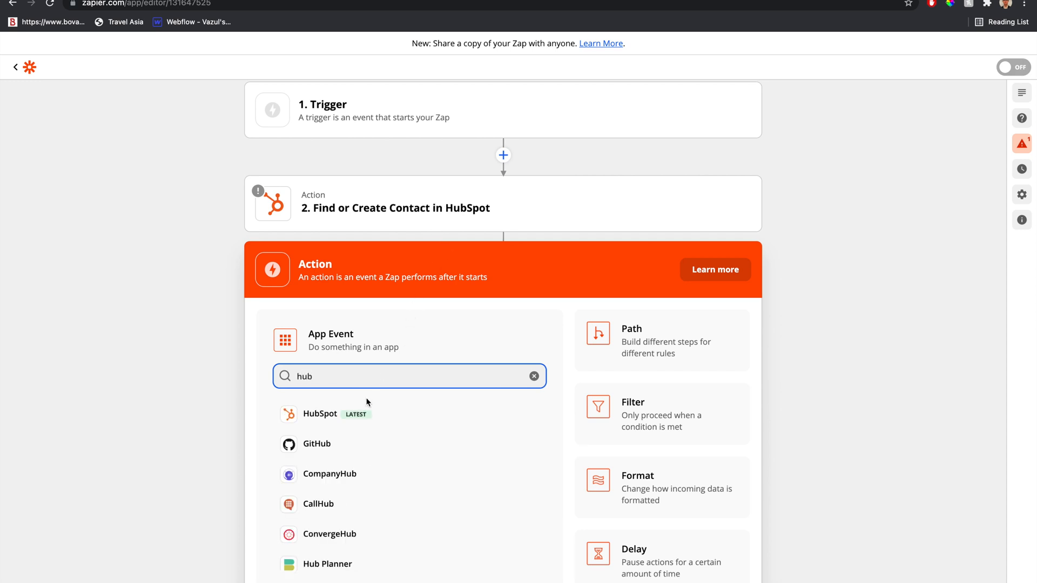
pyautogui.click(321, 413)
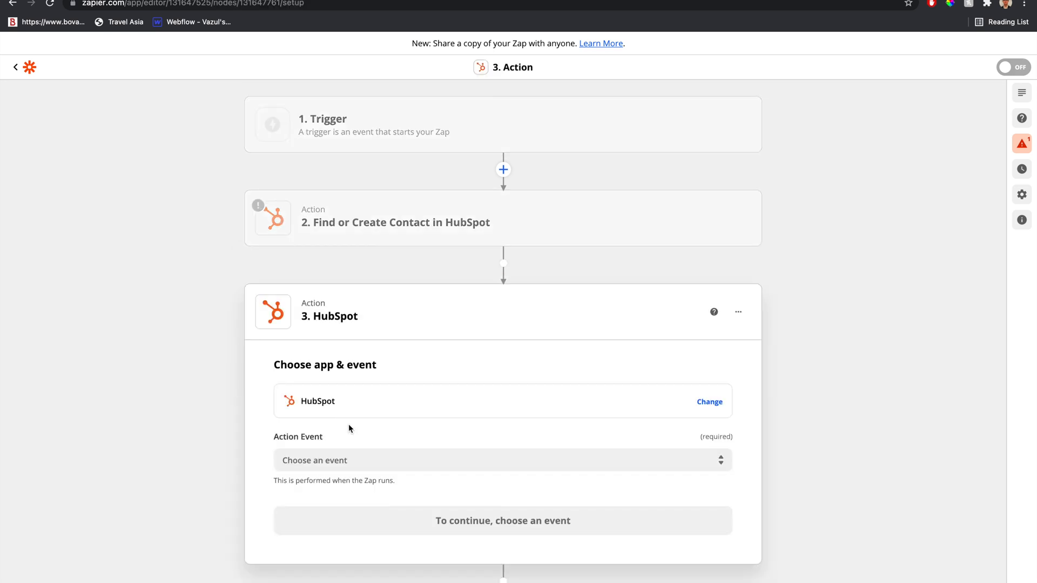
# Choose the Update Contact event and fill Object ID with step 2's contact ID
pyautogui.write('upda')
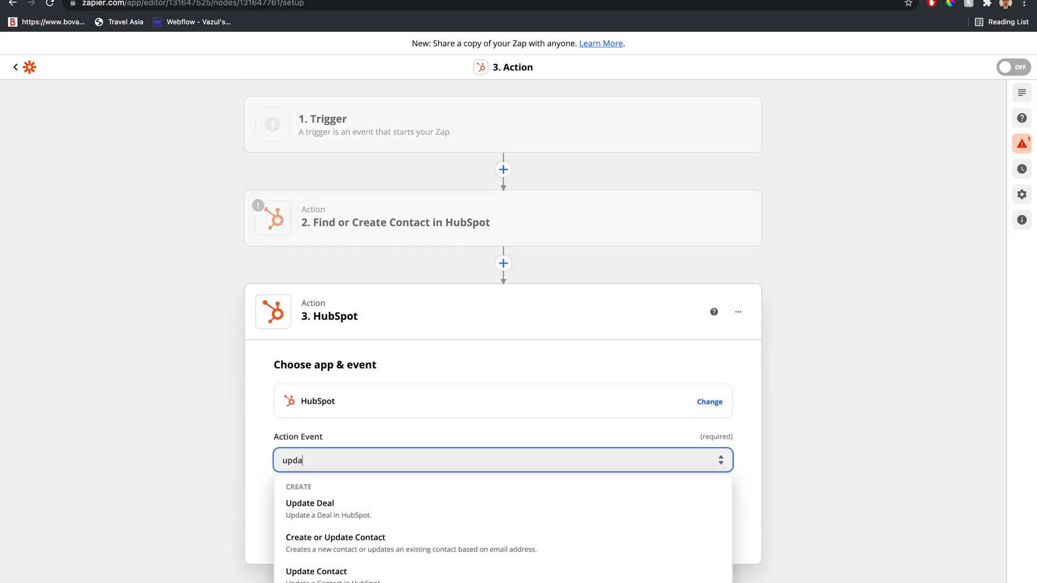
pyautogui.write('te')
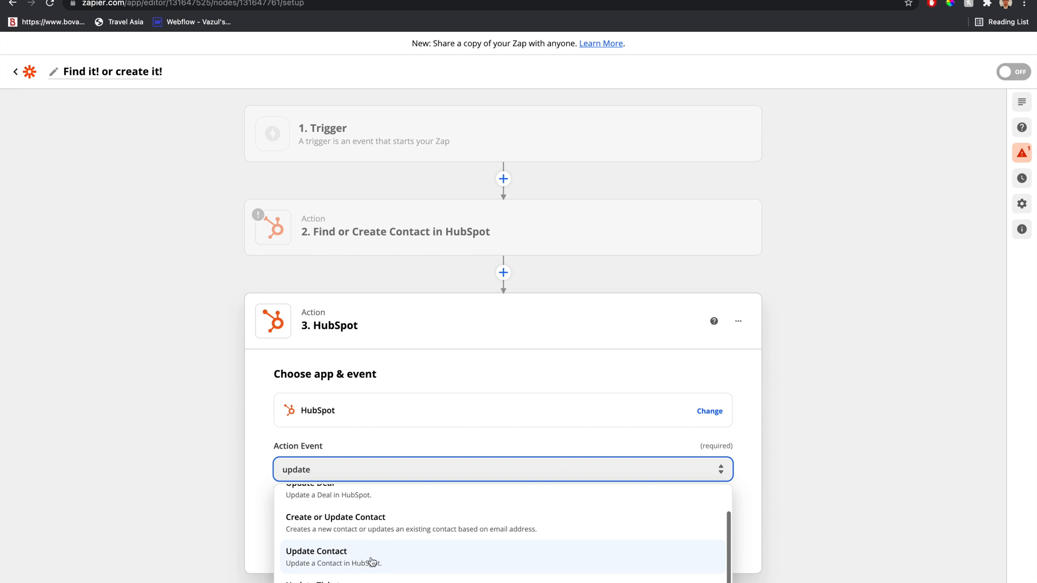
pyautogui.click(316, 555)
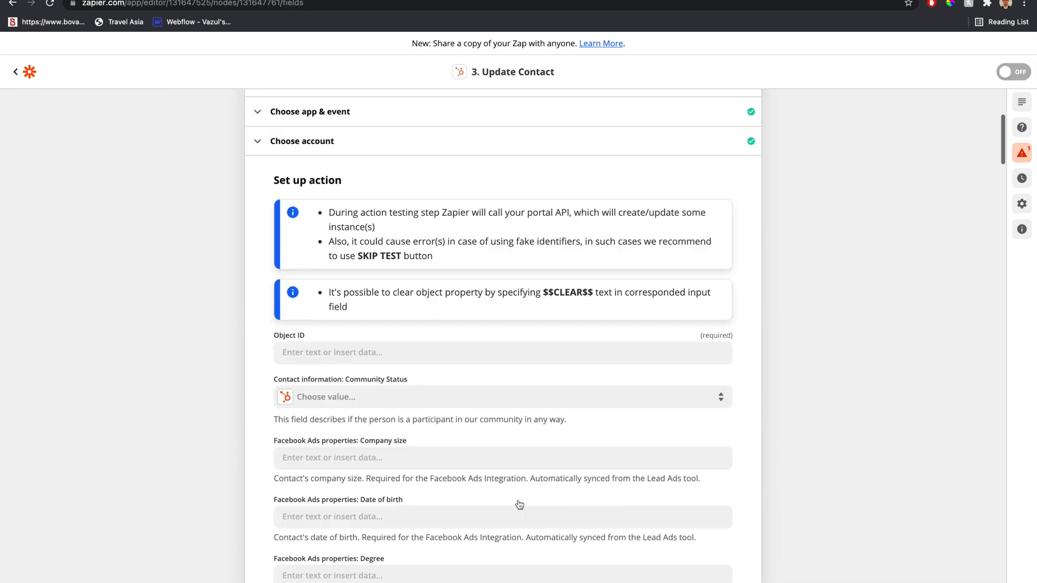
pyautogui.click(502, 352)
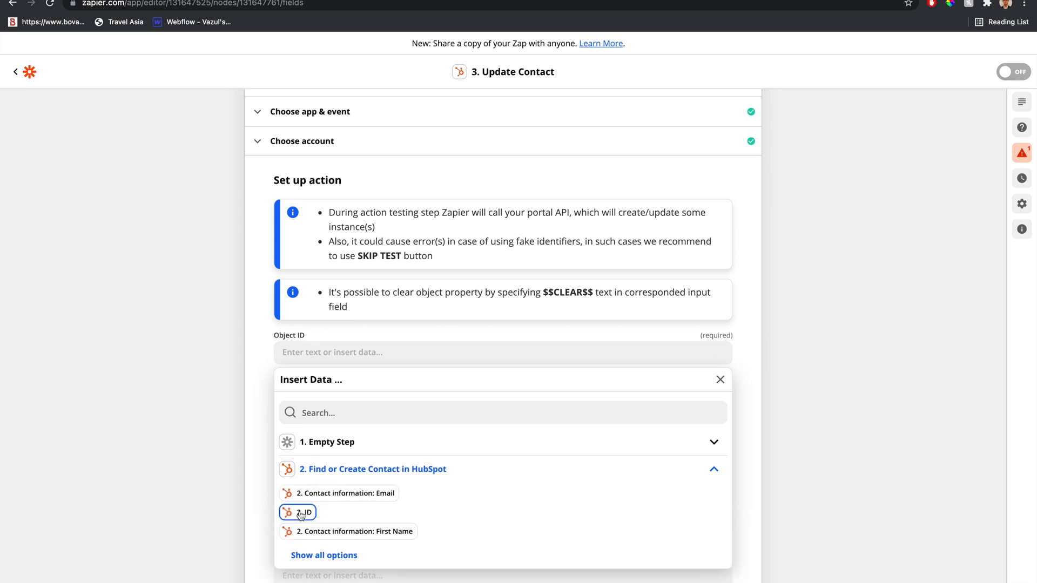
pyautogui.click(305, 512)
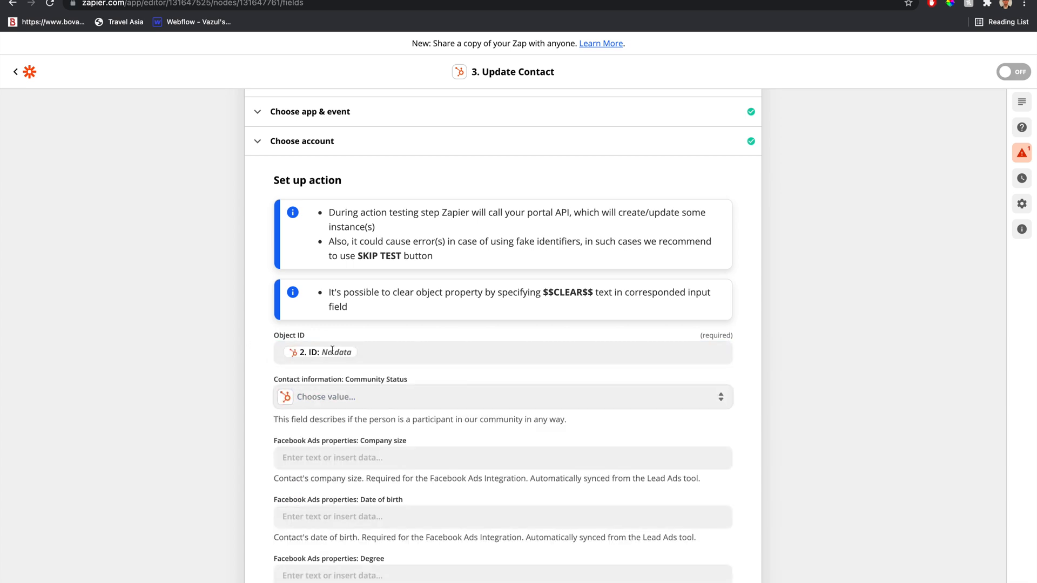